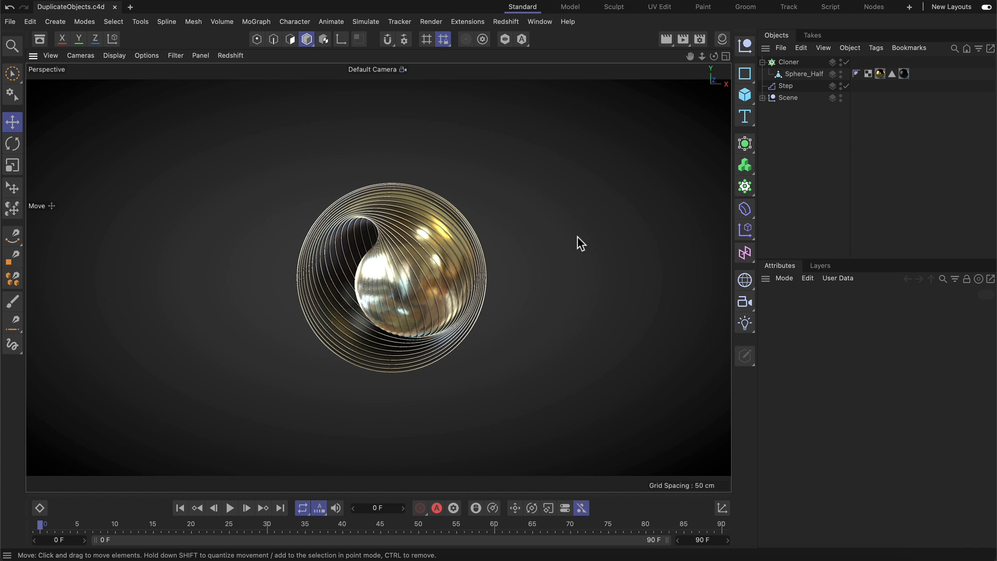
mouse_move(677, 190)
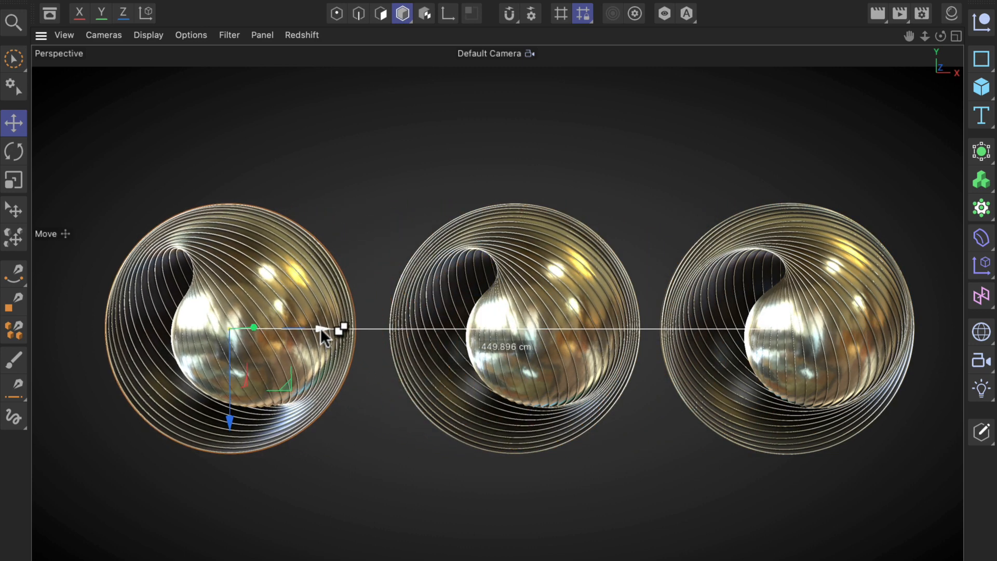
mouse_move(379, 365)
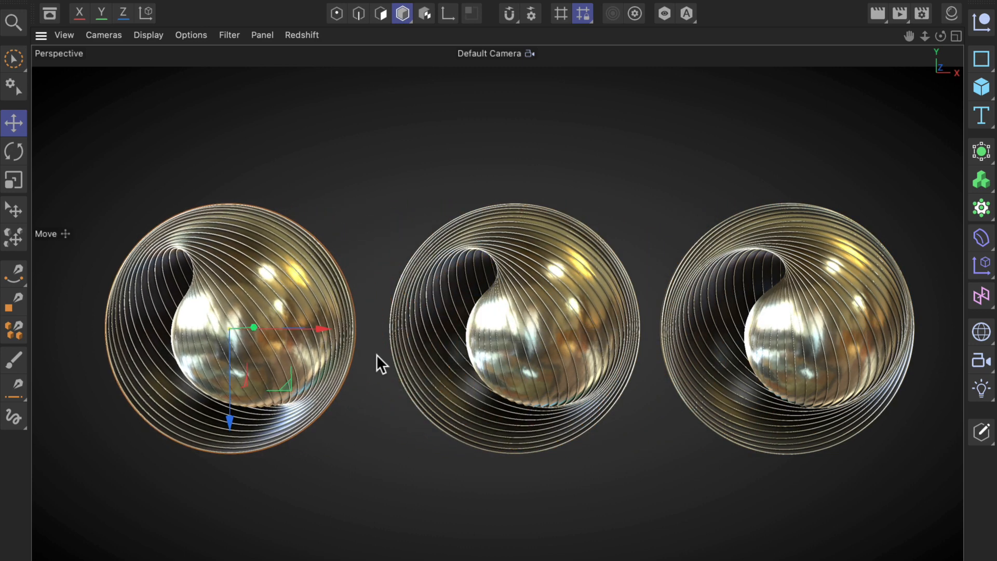
mouse_move(491, 368)
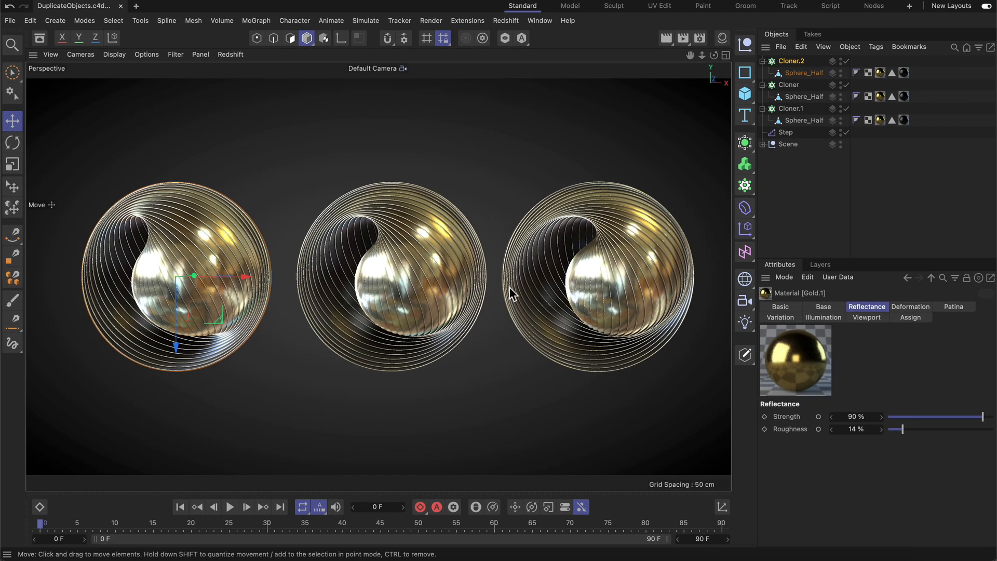
mouse_move(548, 291)
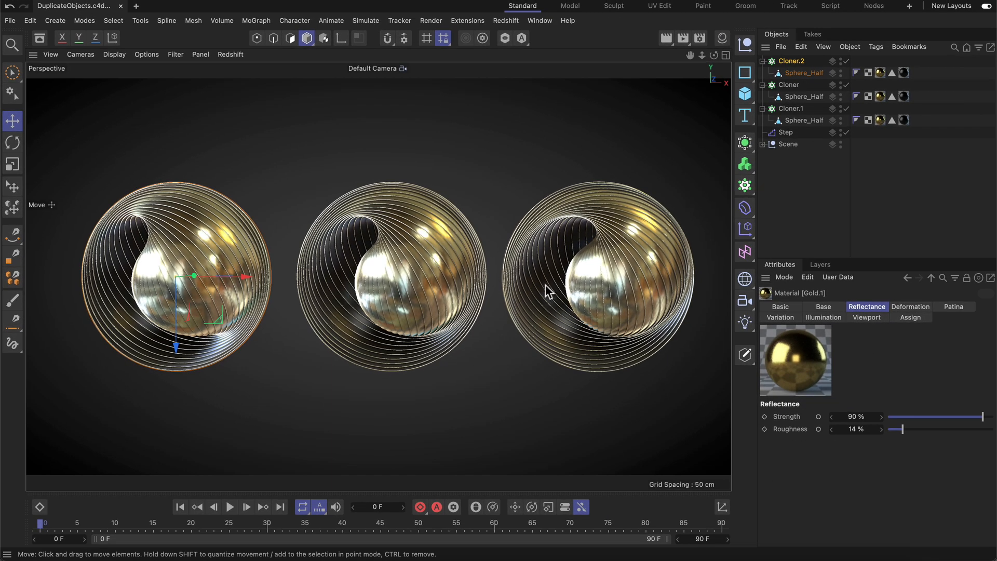
- Select the Step effector and copy its keyframe to frame 49 on the timeline
left_click(785, 131)
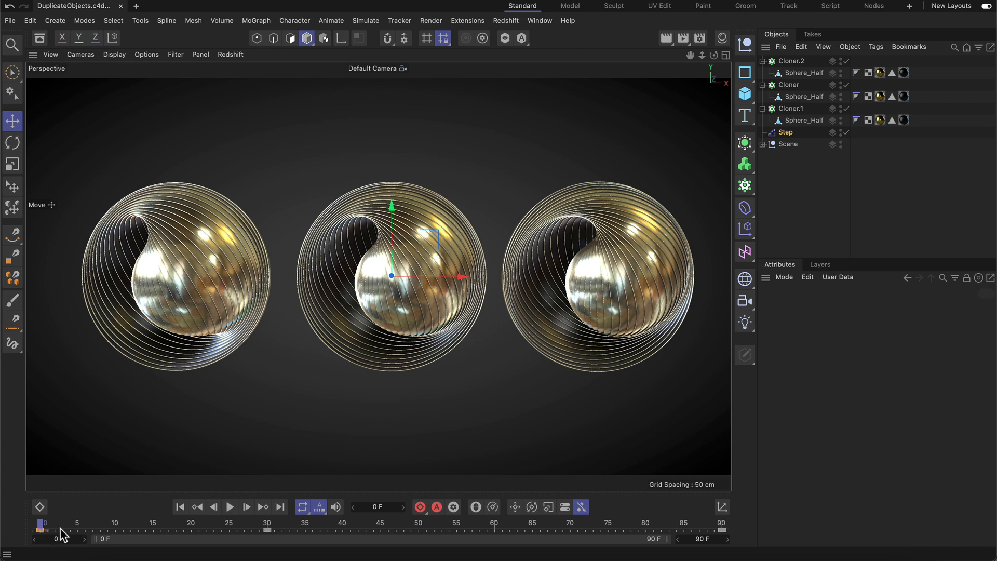
left_click(412, 530)
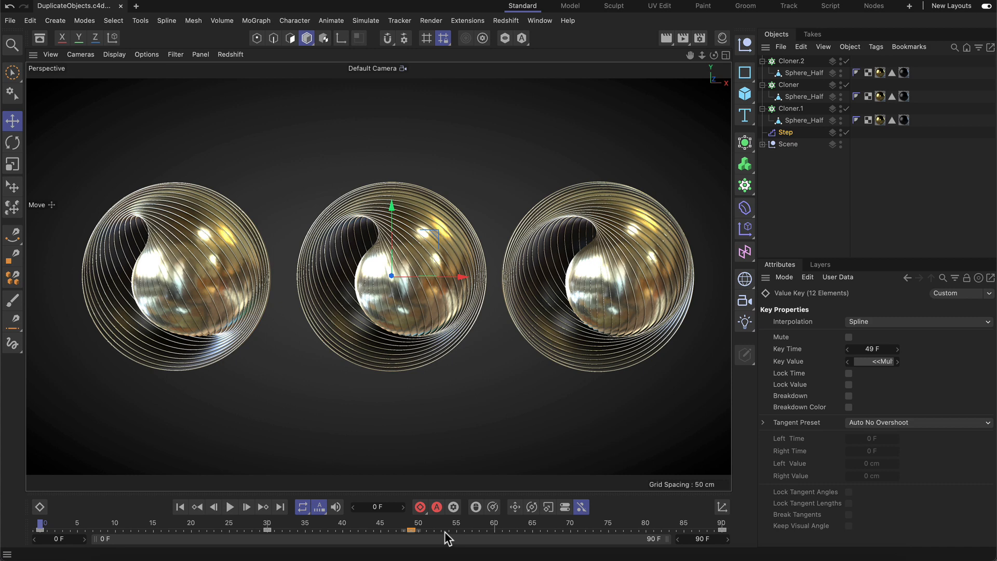